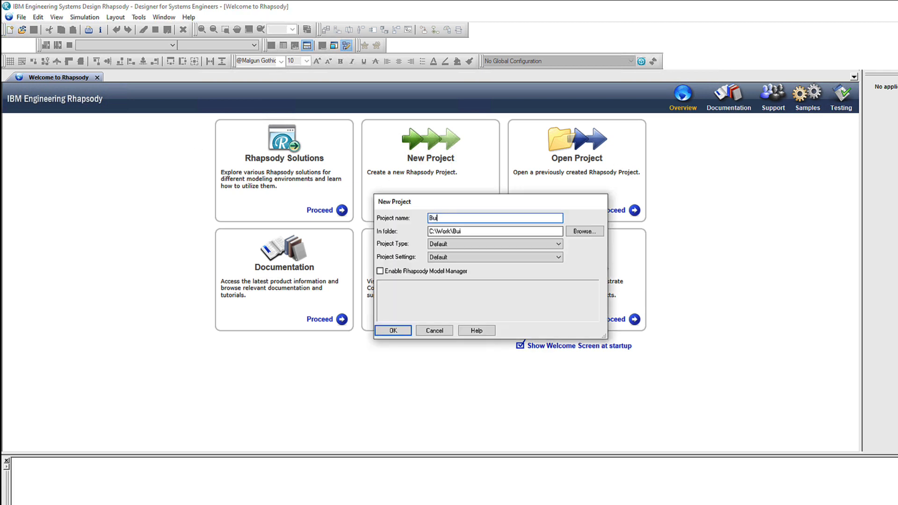
# Create the Builder project with the ProfileBuilder type and agree to create its folder
pyautogui.write('lder')
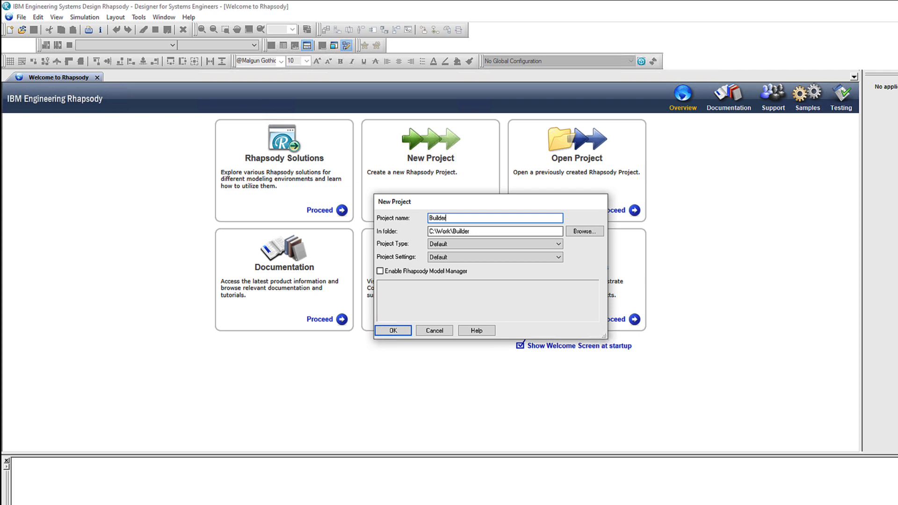
pyautogui.moveTo(83, 108)
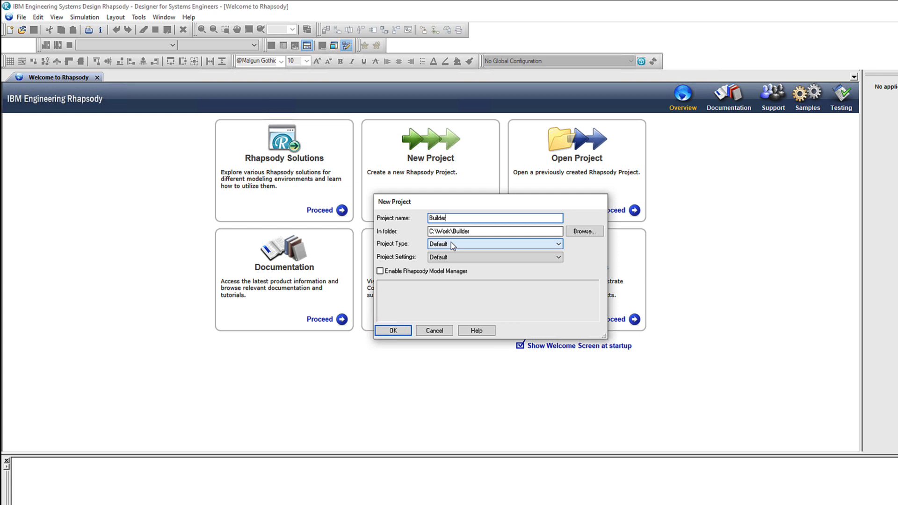
pyautogui.click(557, 243)
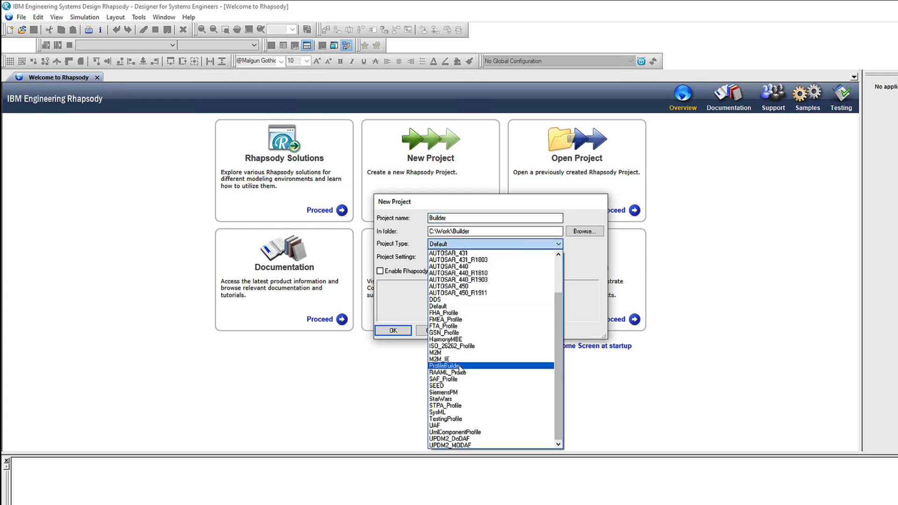
pyautogui.click(392, 331)
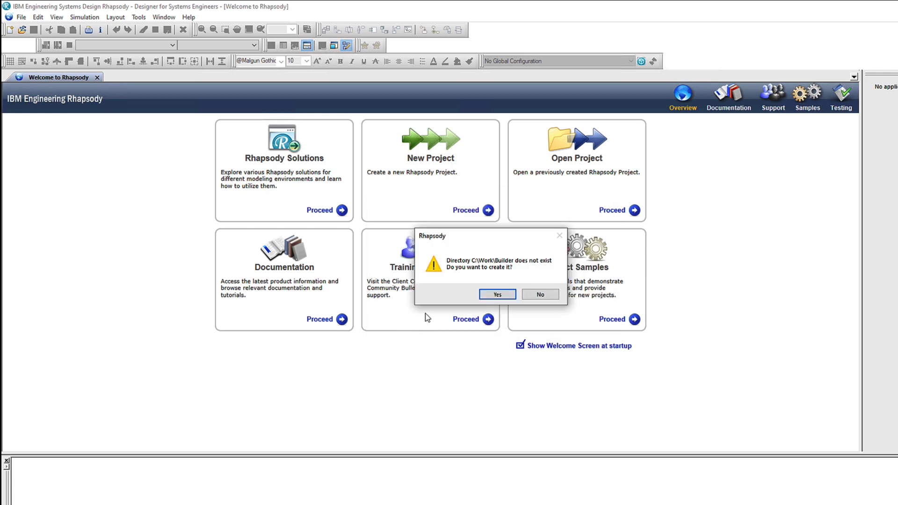
pyautogui.click(496, 294)
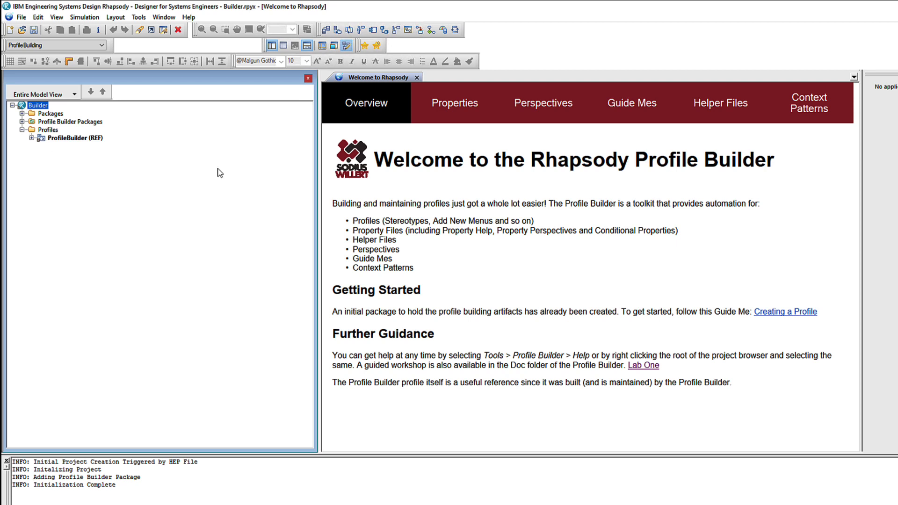
pyautogui.click(632, 103)
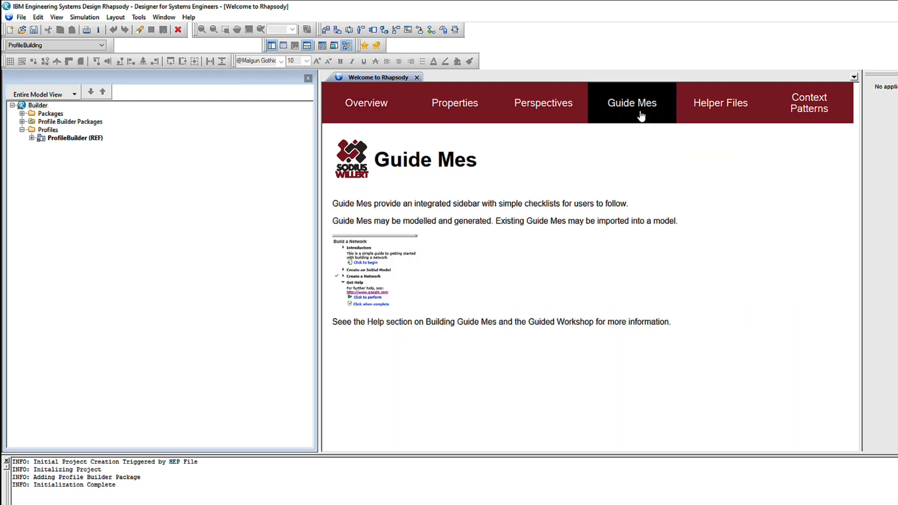
pyautogui.click(809, 103)
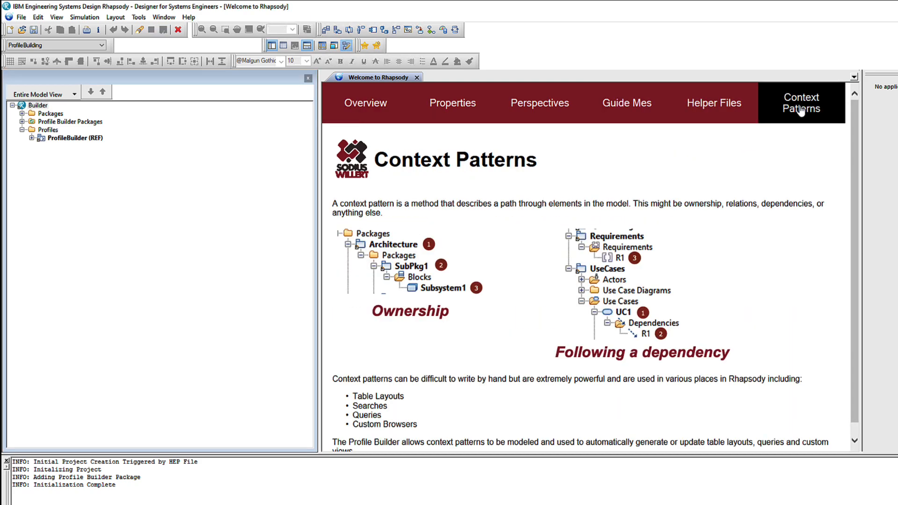
pyautogui.click(365, 102)
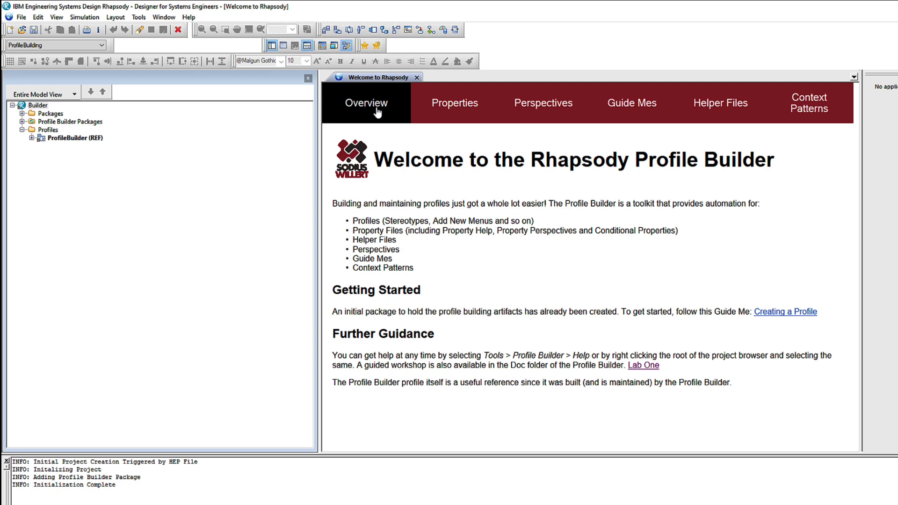
pyautogui.click(643, 367)
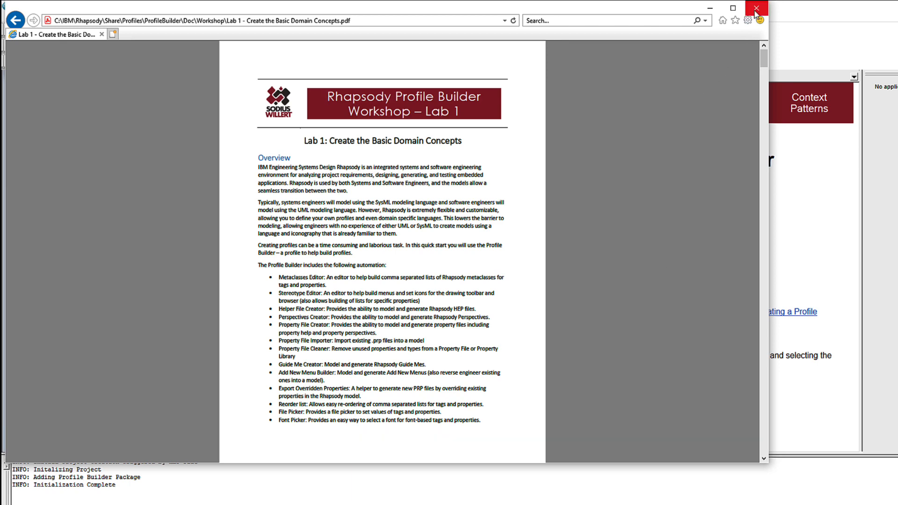
pyautogui.click(756, 8)
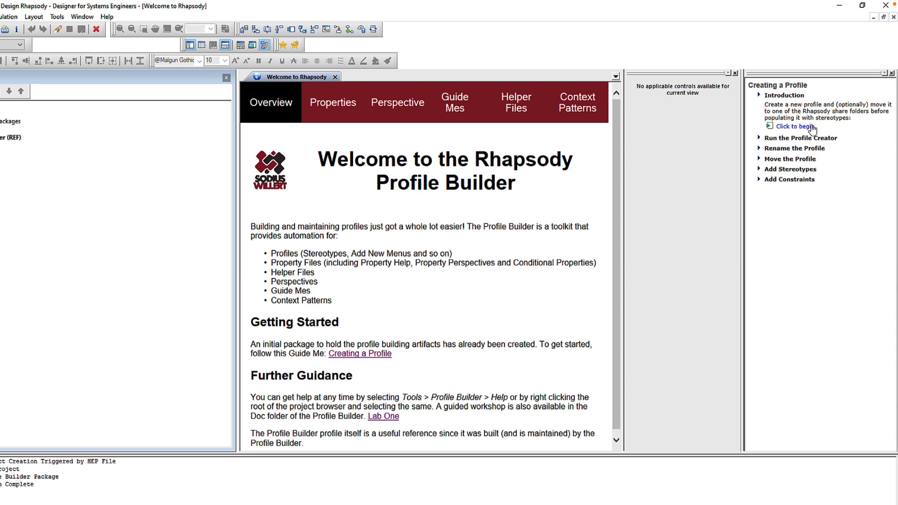
pyautogui.click(793, 126)
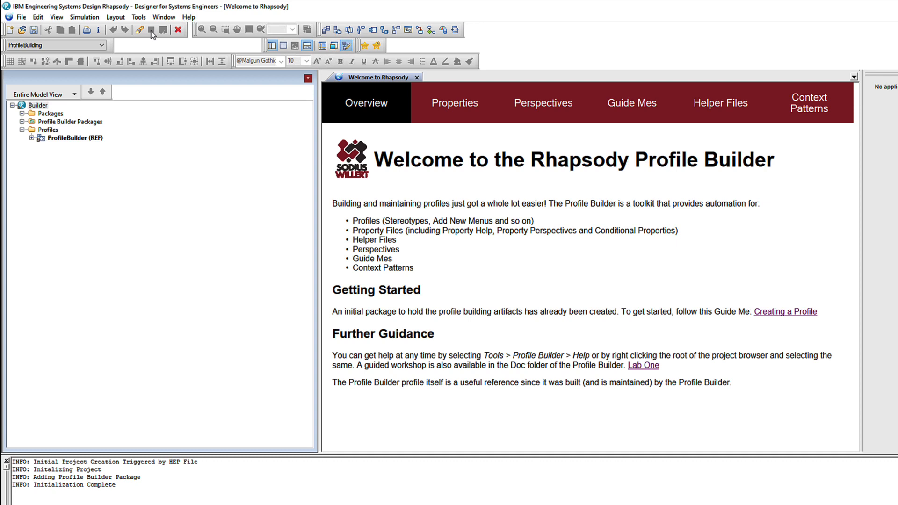
pyautogui.click(138, 17)
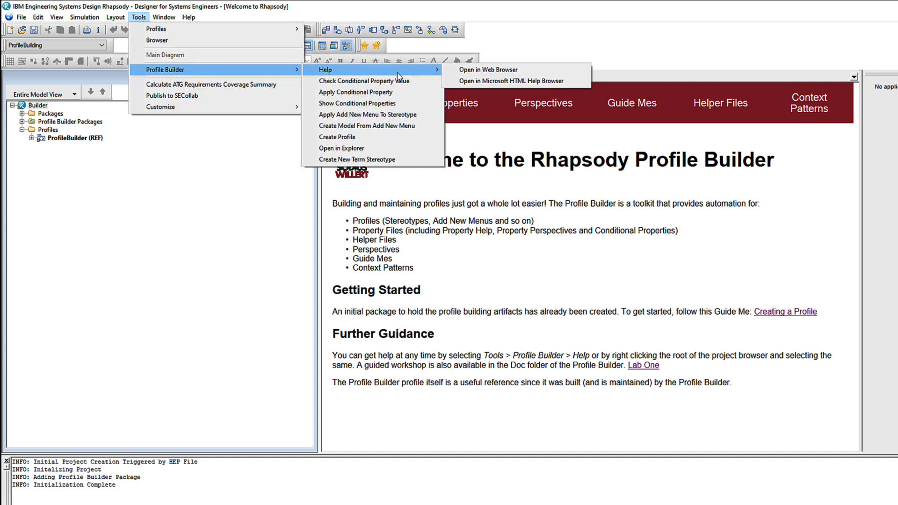
pyautogui.click(510, 80)
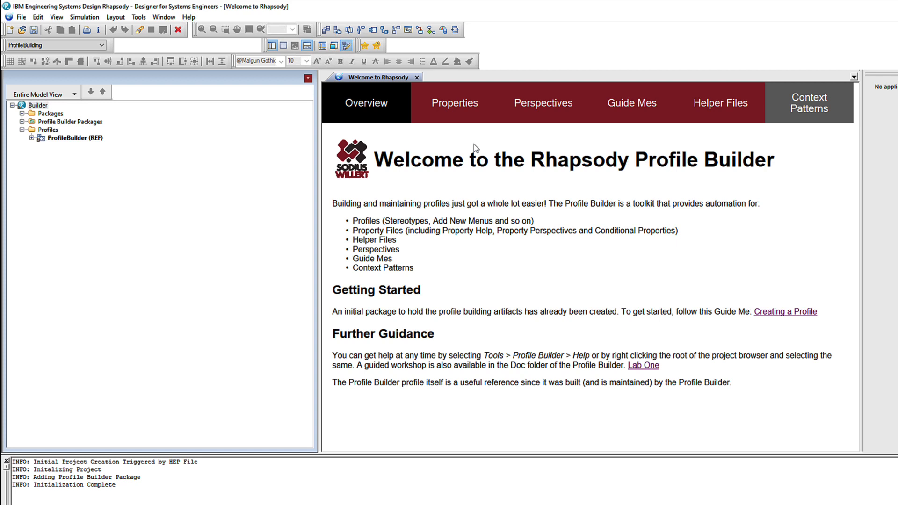
pyautogui.click(23, 121)
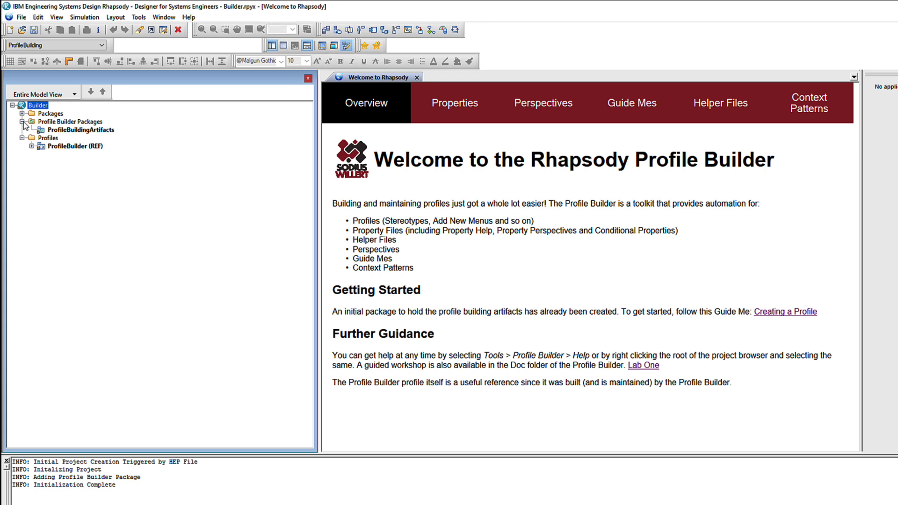
# Add a new profile under ProfileBuildingArtifacts and rename it Networks
pyautogui.rightClick(77, 129)
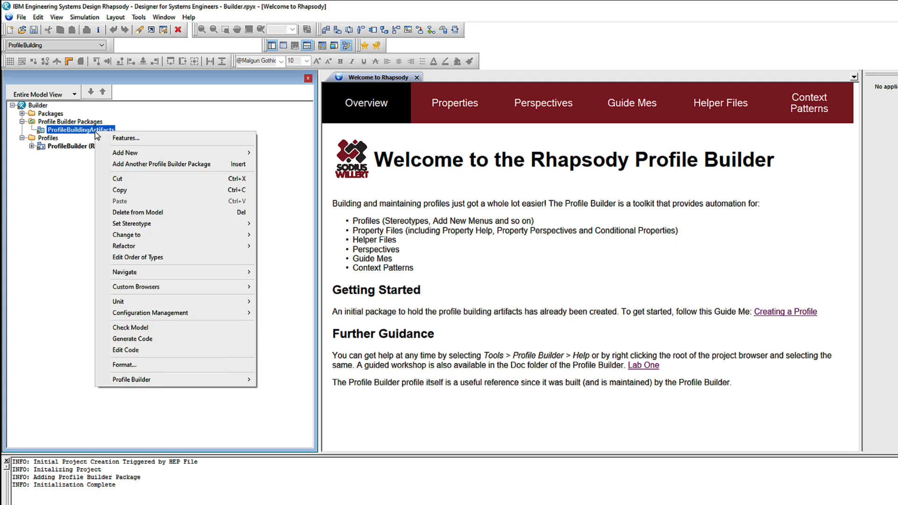
pyautogui.moveTo(247, 379)
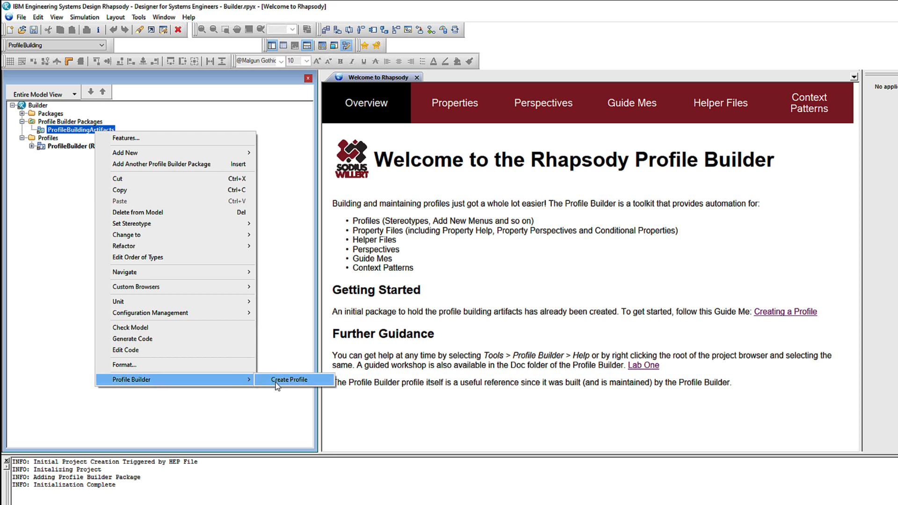
pyautogui.click(289, 379)
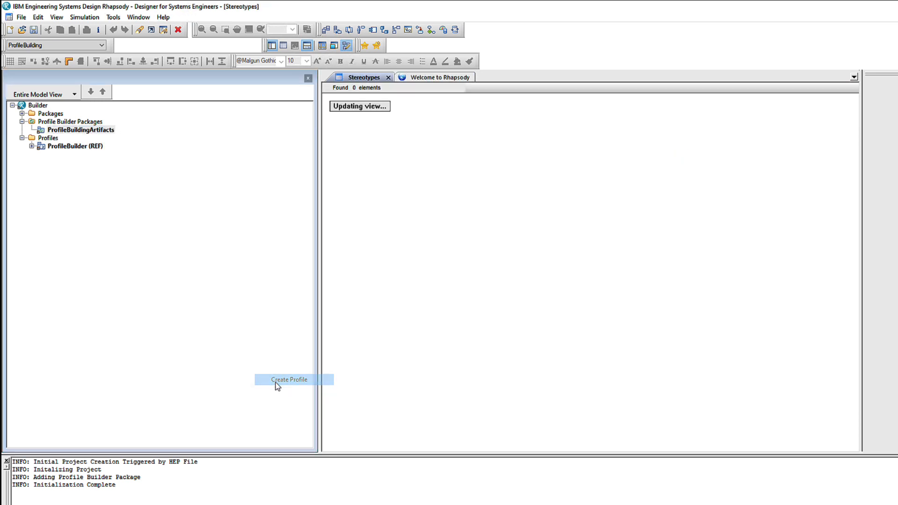
pyautogui.click(289, 379)
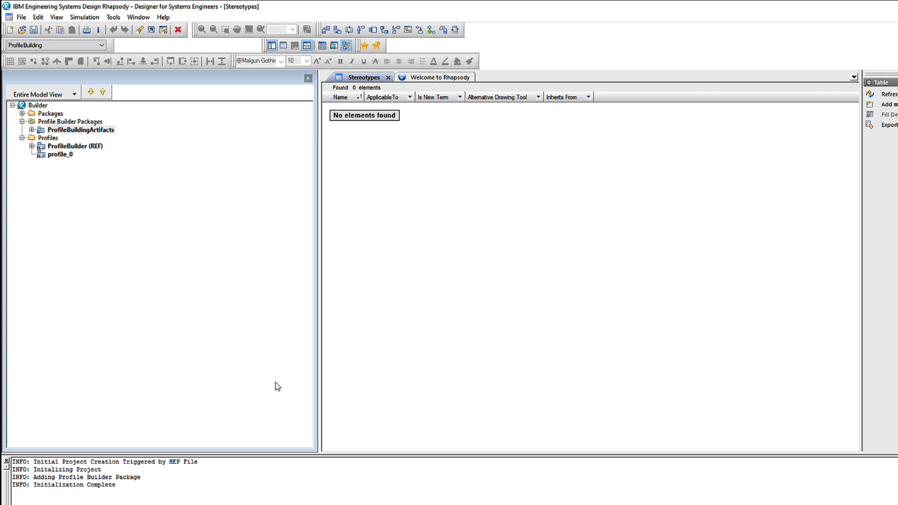
pyautogui.click(60, 155)
pyautogui.write('Networks')
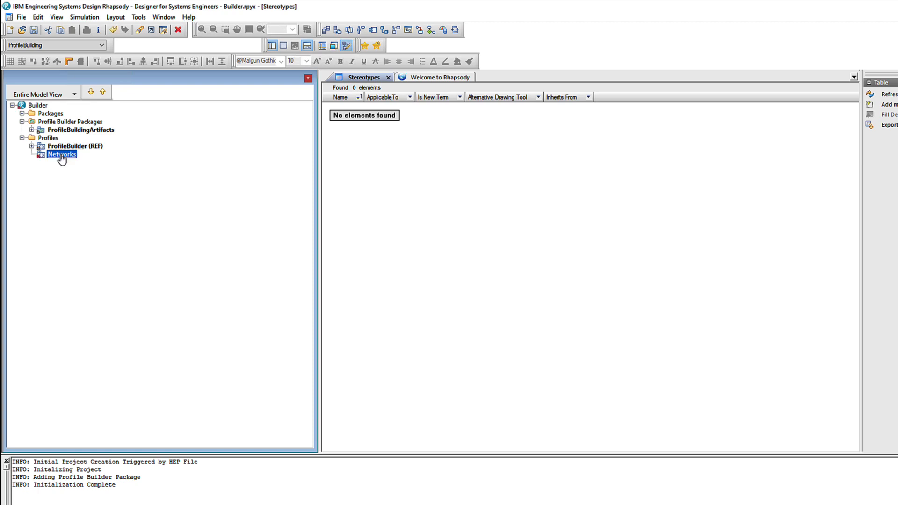
# Describe the Networks profile as "A Profile for Modeling Networks" and apply it
pyautogui.doubleClick(60, 154)
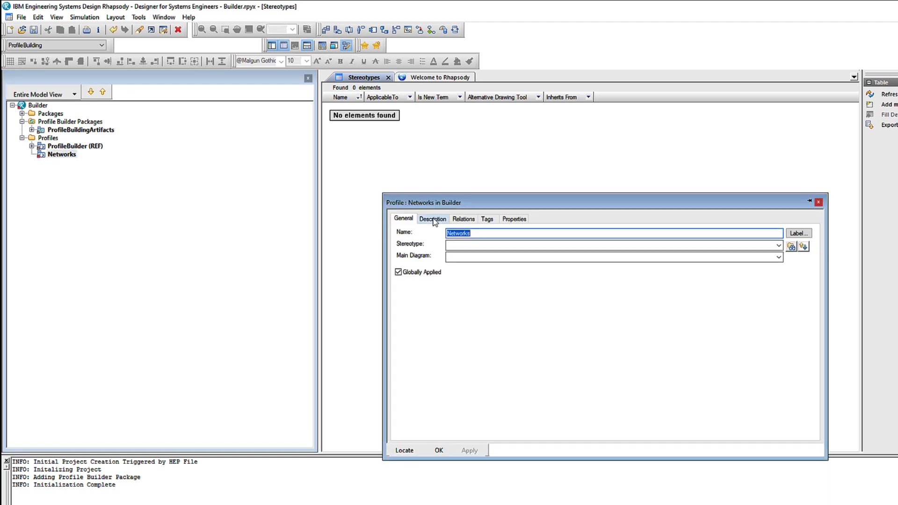
pyautogui.click(433, 219)
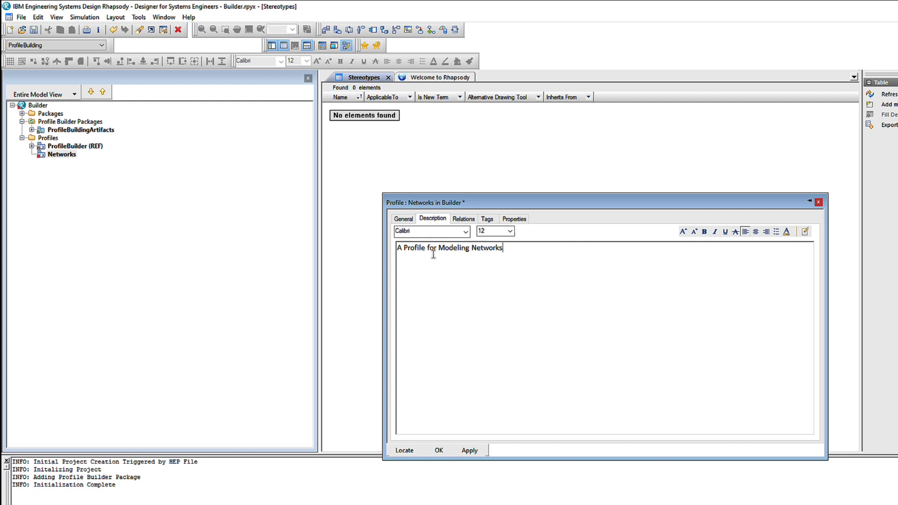
pyautogui.moveTo(437, 367)
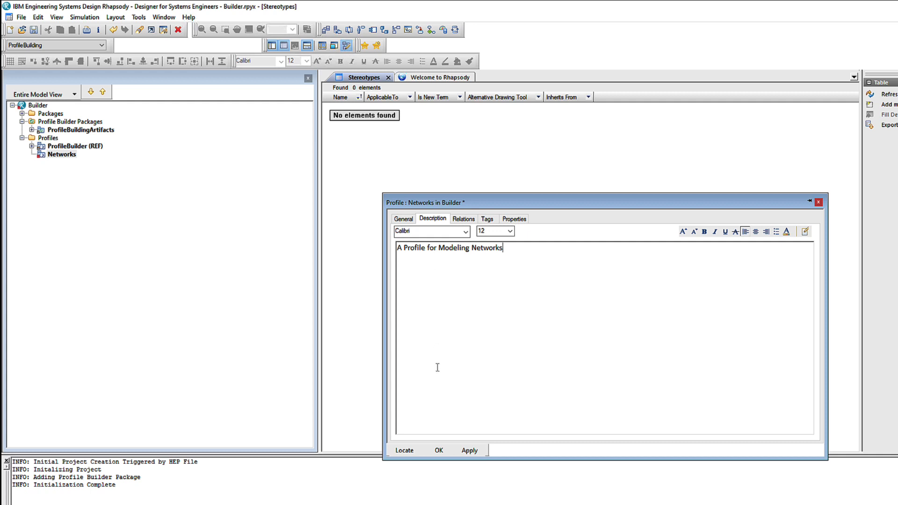
pyautogui.click(439, 450)
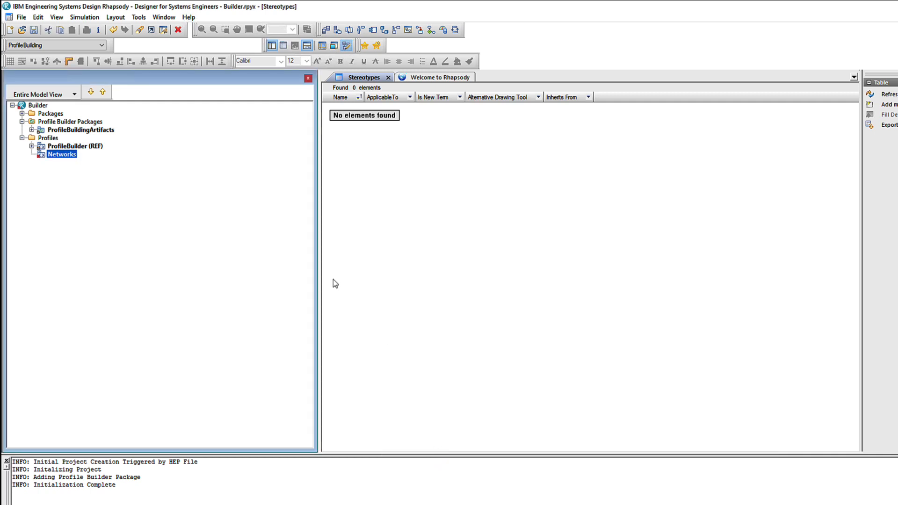
# Expand ProfileBuildingArtifacts to reveal the Root PRP tag isRootFileForProfile=Networks and stereotype tables
pyautogui.click(81, 130)
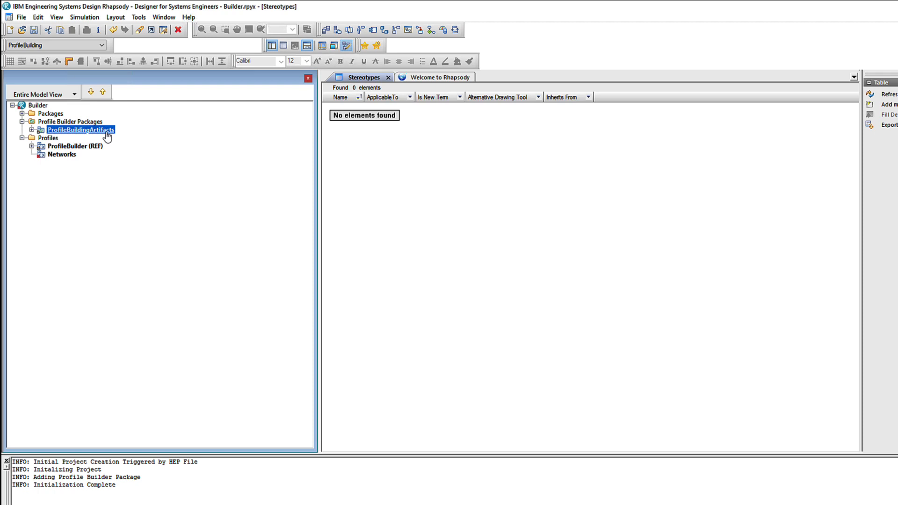
pyautogui.click(32, 129)
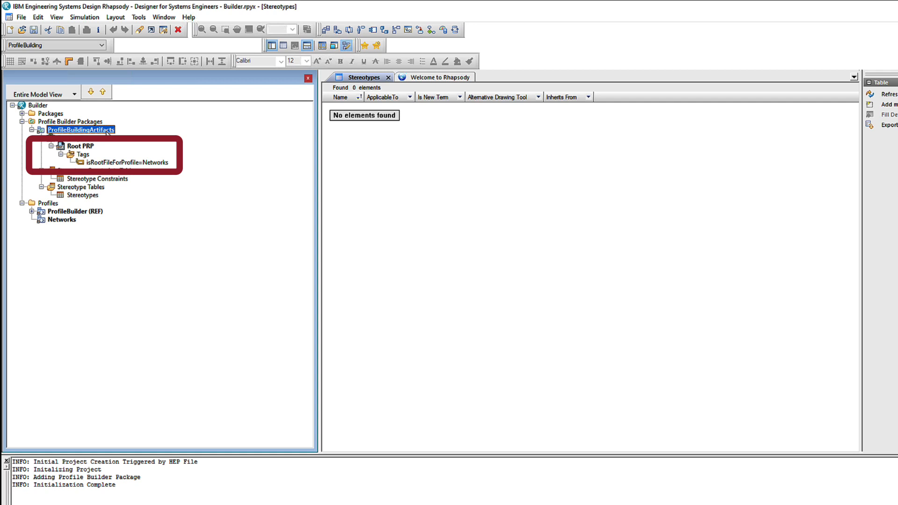
pyautogui.click(40, 130)
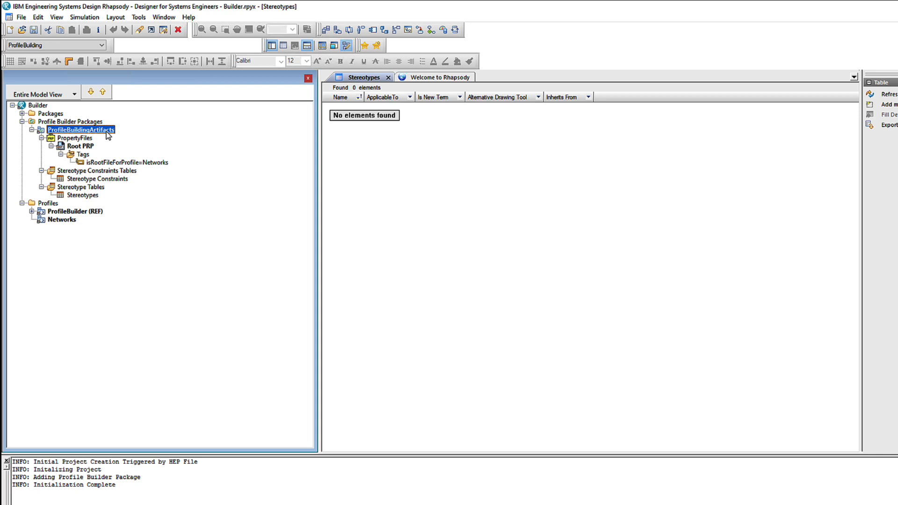
# Move the Networks profile into the Rhapsody Share and confirm
pyautogui.rightClick(62, 219)
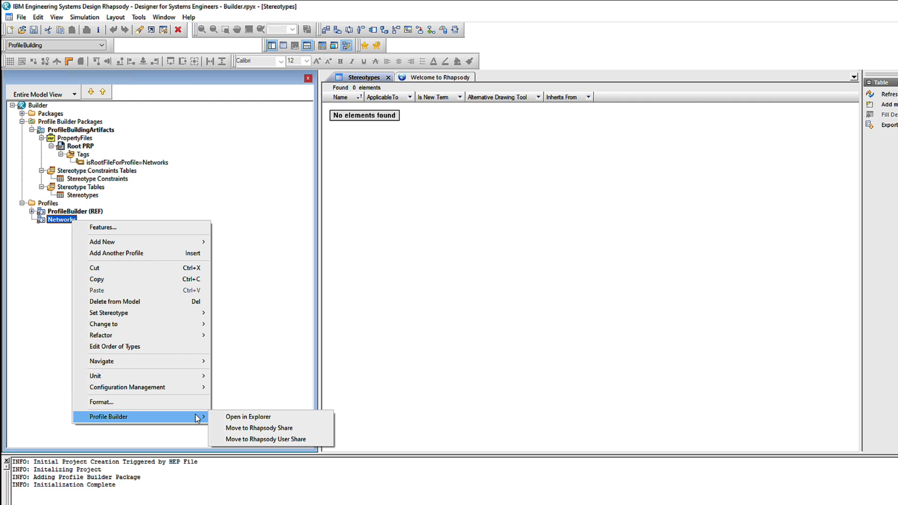
pyautogui.click(259, 428)
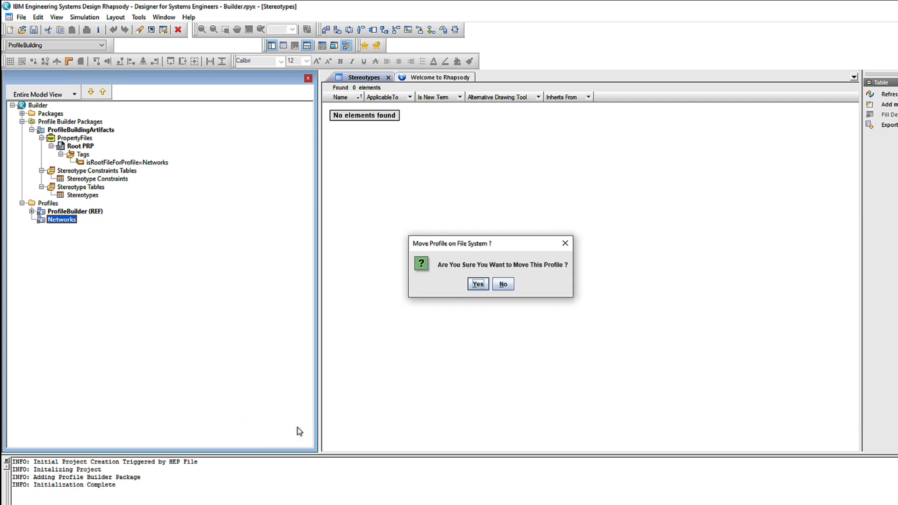
pyautogui.click(477, 285)
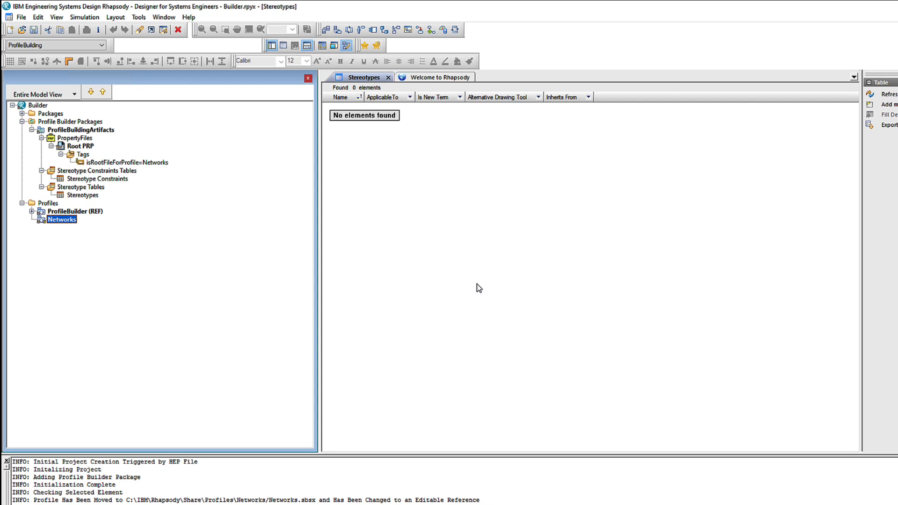
# Show the moved Networks profile's Share folder in File Explorer
pyautogui.rightClick(60, 219)
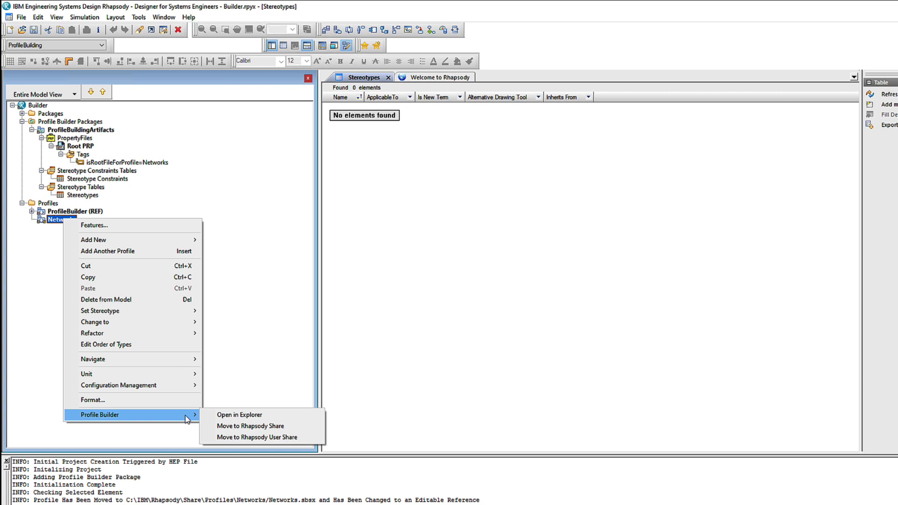
pyautogui.click(239, 414)
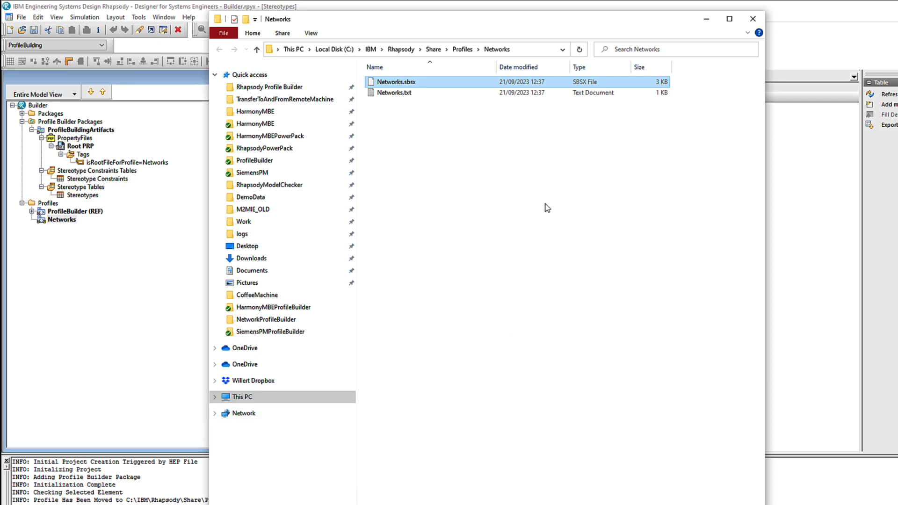
# Look over Networks.sbsx and Networks.txt in the Share folder, then return to Rhapsody's File menu
pyautogui.doubleClick(395, 93)
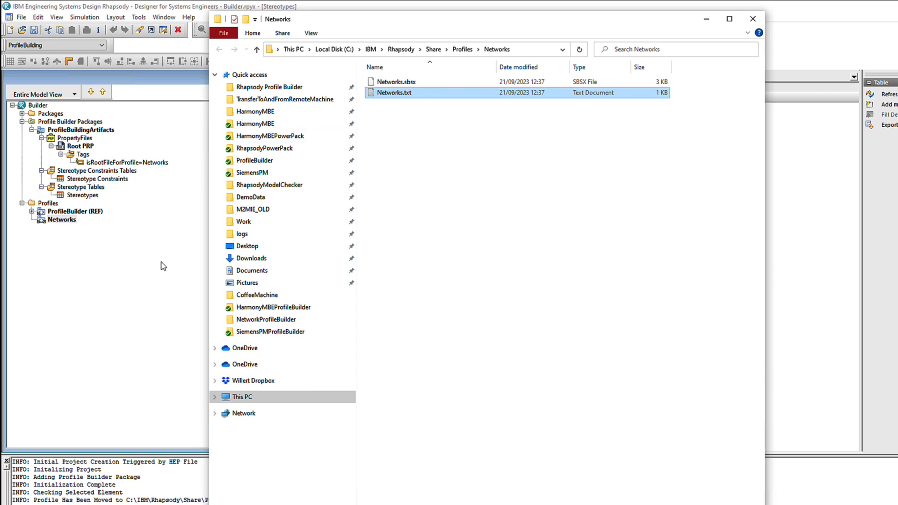
pyautogui.click(21, 17)
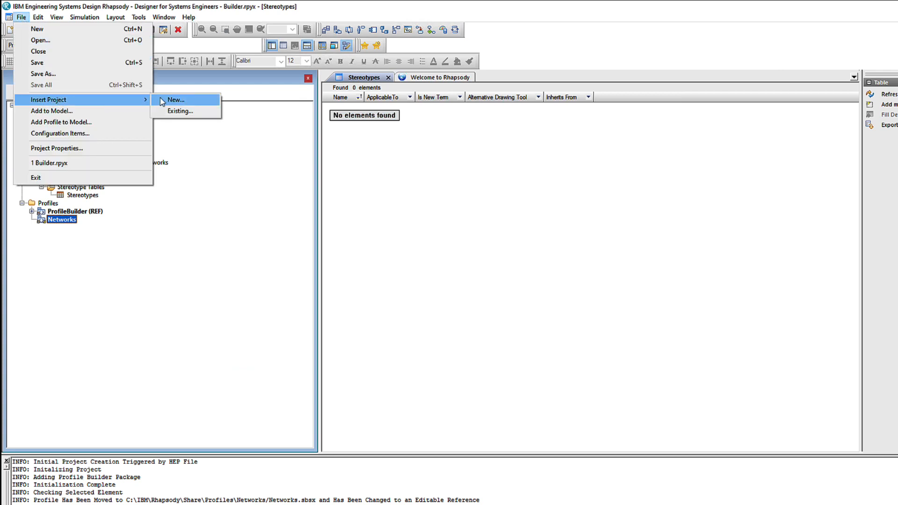
# Insert a new MyNetwork project of the Networks type and agree to create its folder
pyautogui.click(175, 100)
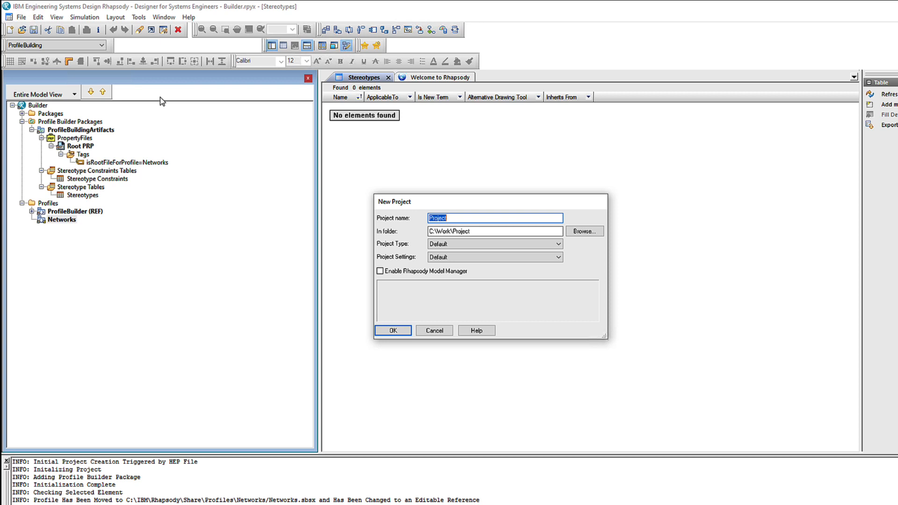
pyautogui.write('MyNetwork')
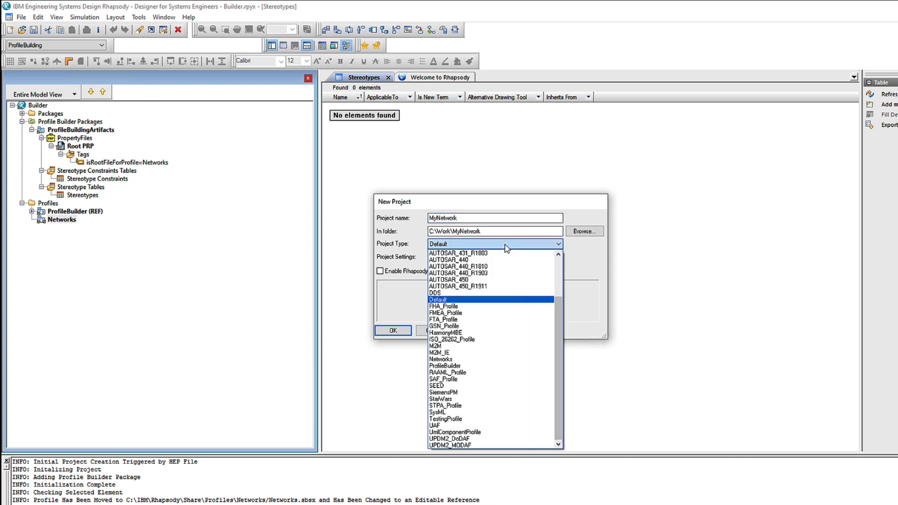
pyautogui.click(441, 359)
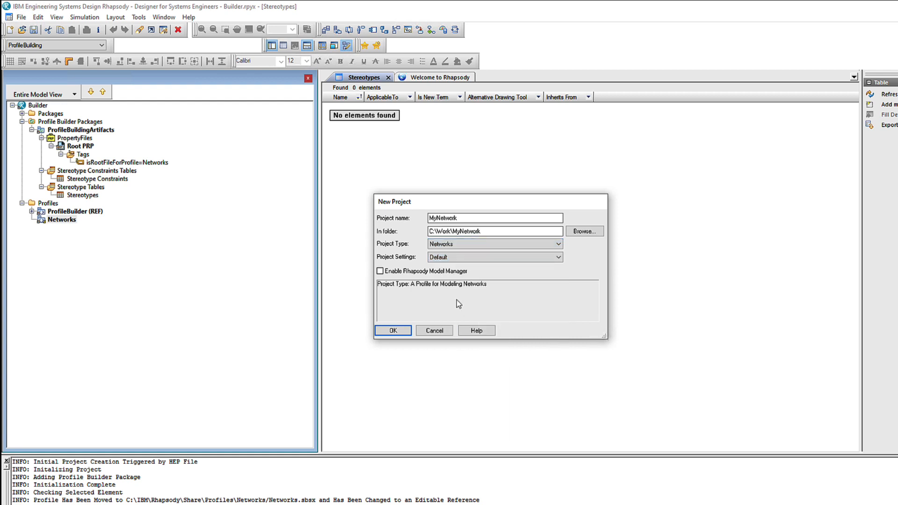
pyautogui.click(392, 330)
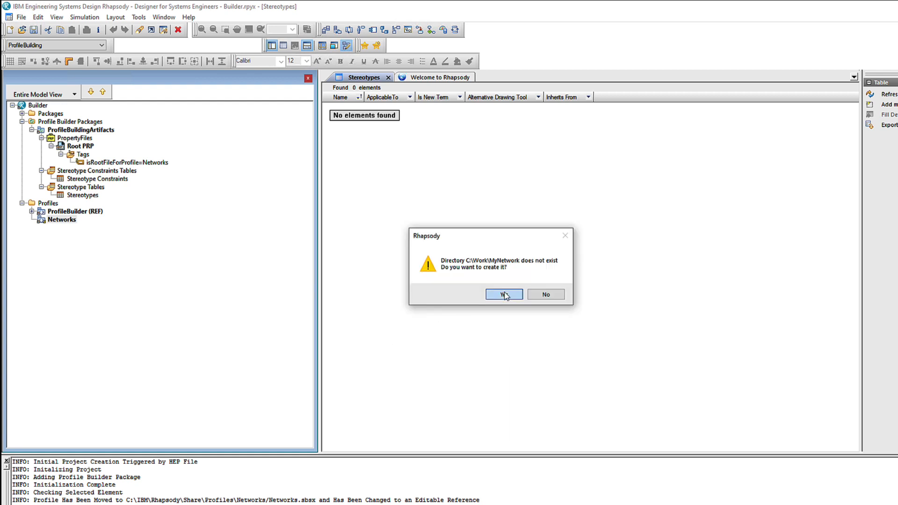
pyautogui.click(503, 294)
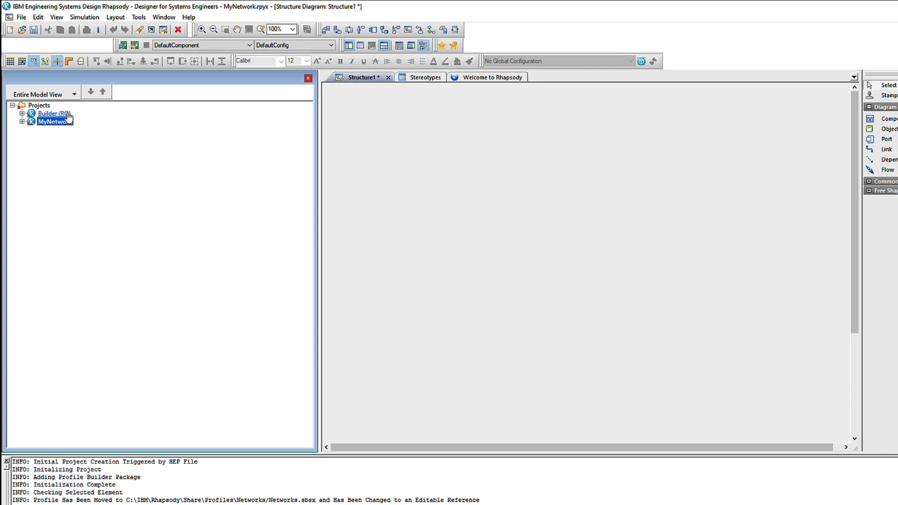
# Make Builder the active project again
pyautogui.rightClick(52, 113)
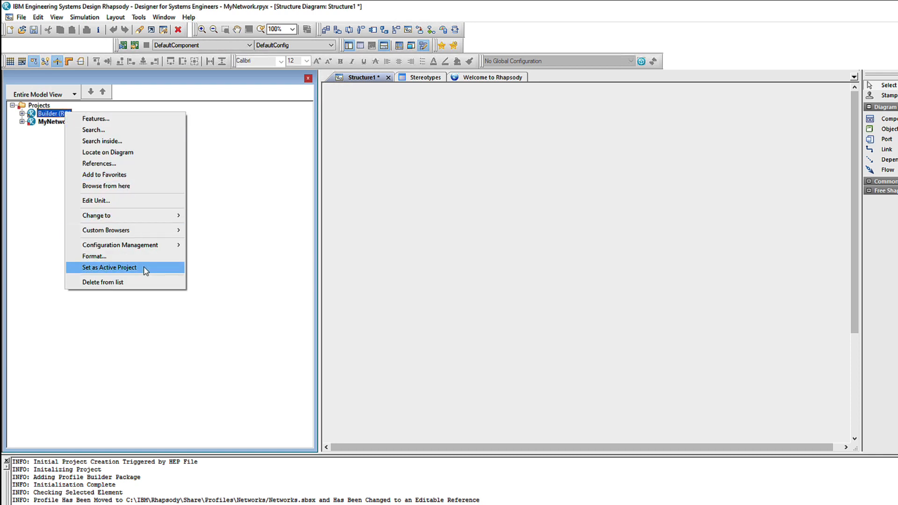
pyautogui.click(110, 267)
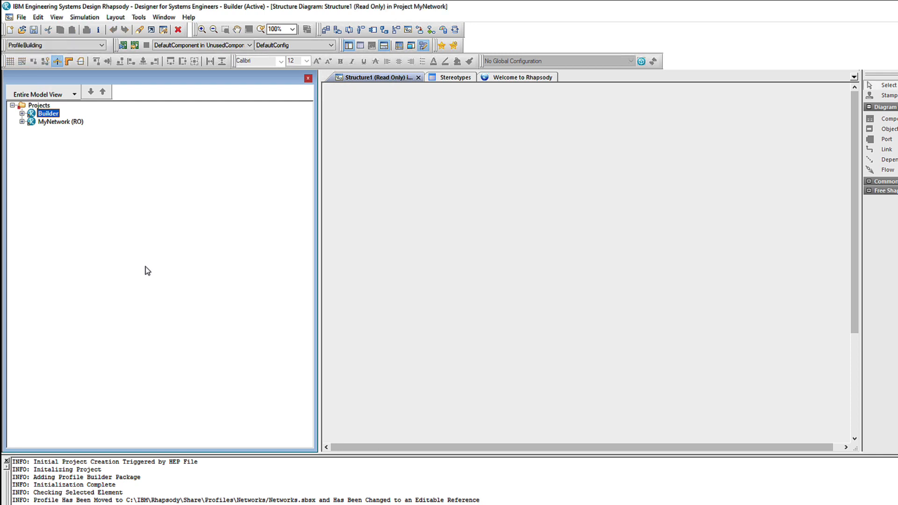